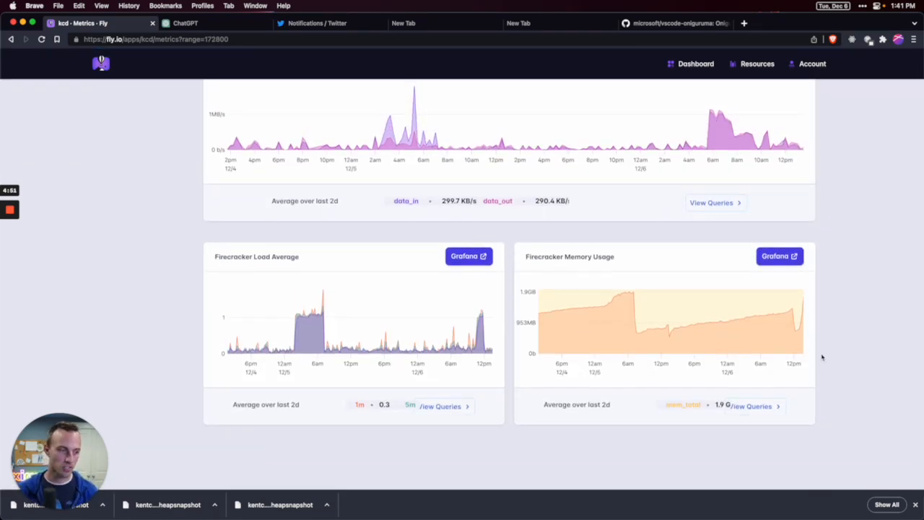
mouse_move(742, 338)
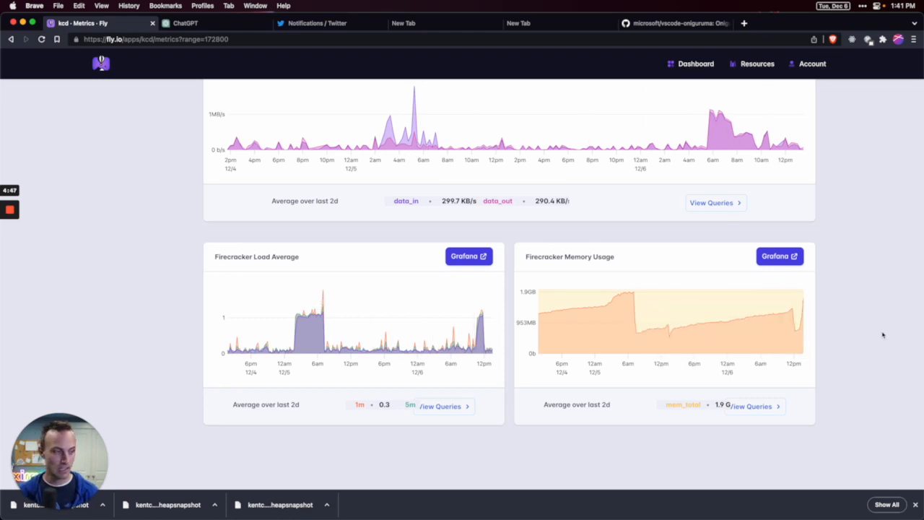
mouse_move(298, 327)
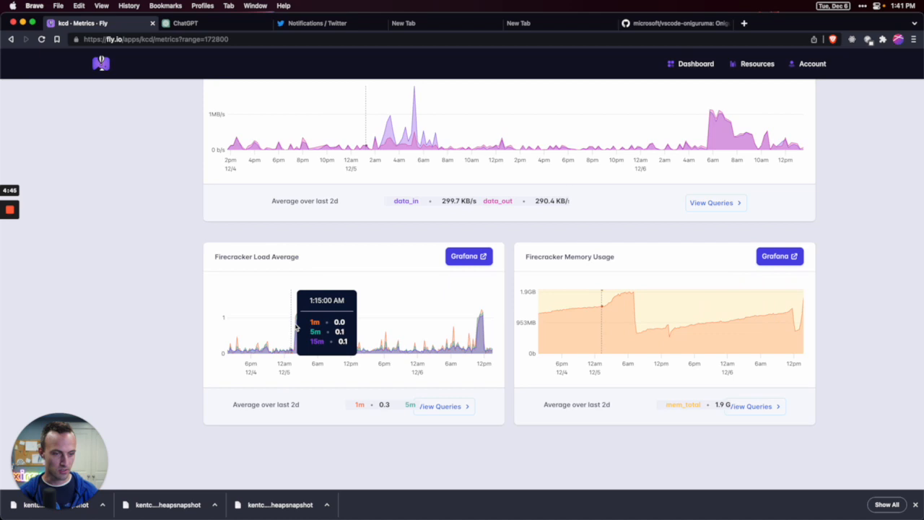
mouse_move(867, 331)
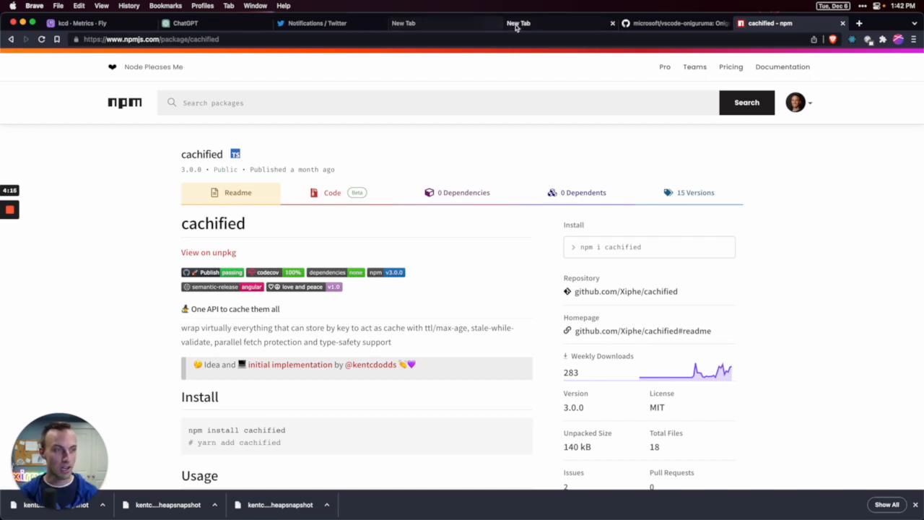
left_click(518, 23)
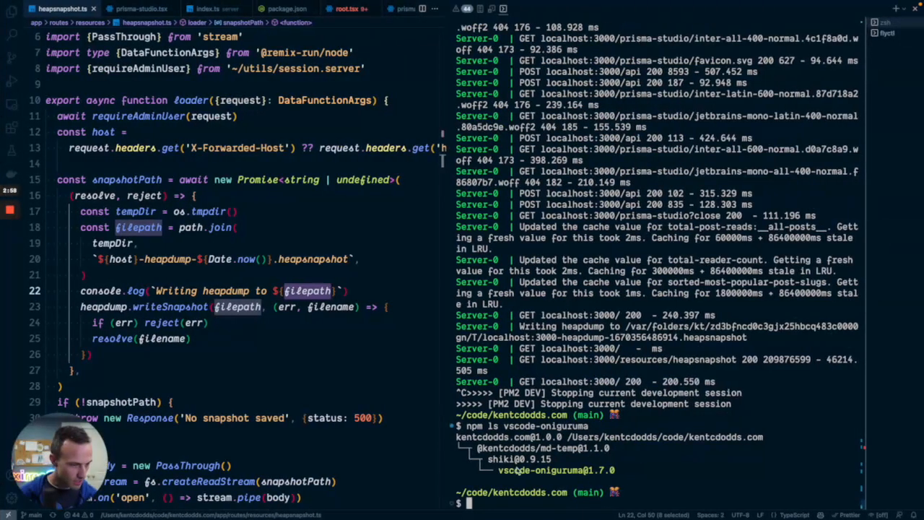
mouse_move(640, 450)
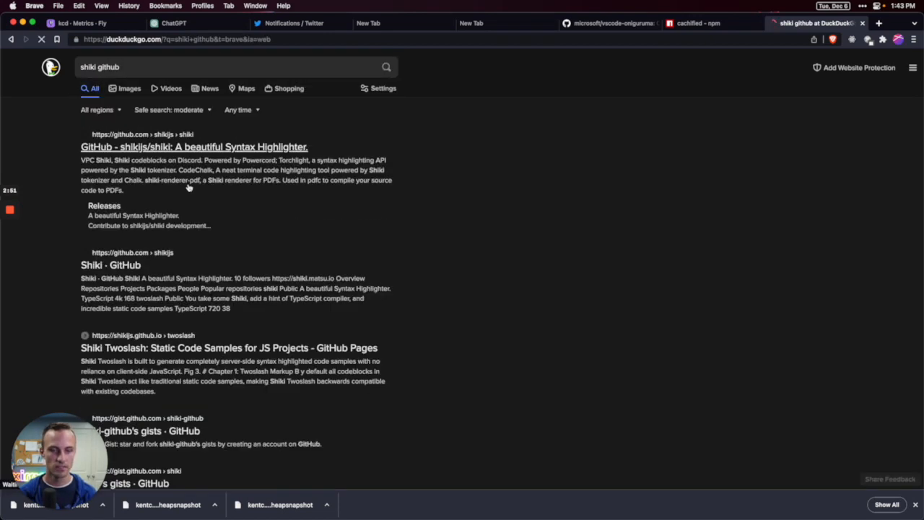
- Open the shikijs/shiki GitHub repository from the DuckDuckGo results
left_click(193, 147)
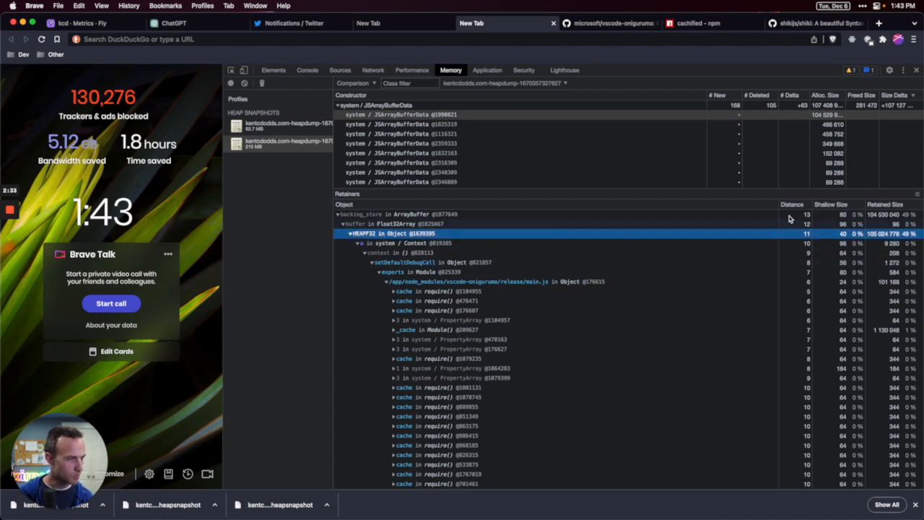
mouse_move(885, 243)
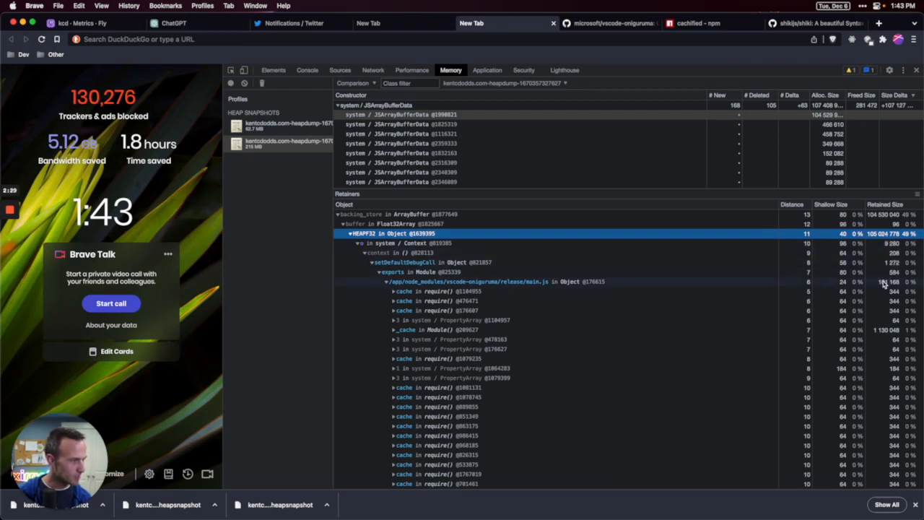
- Select and expand the _cache in Module() retainer, scrolling through its children
left_click(419, 329)
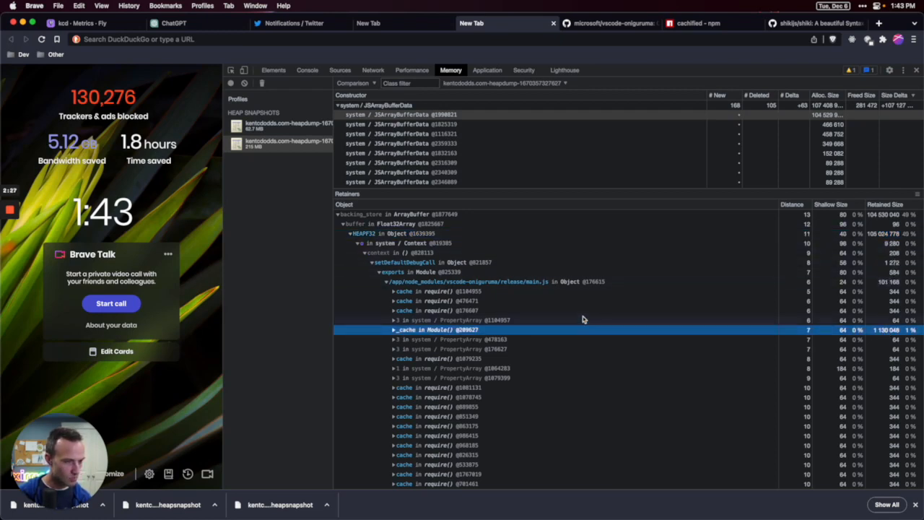
left_click(391, 329)
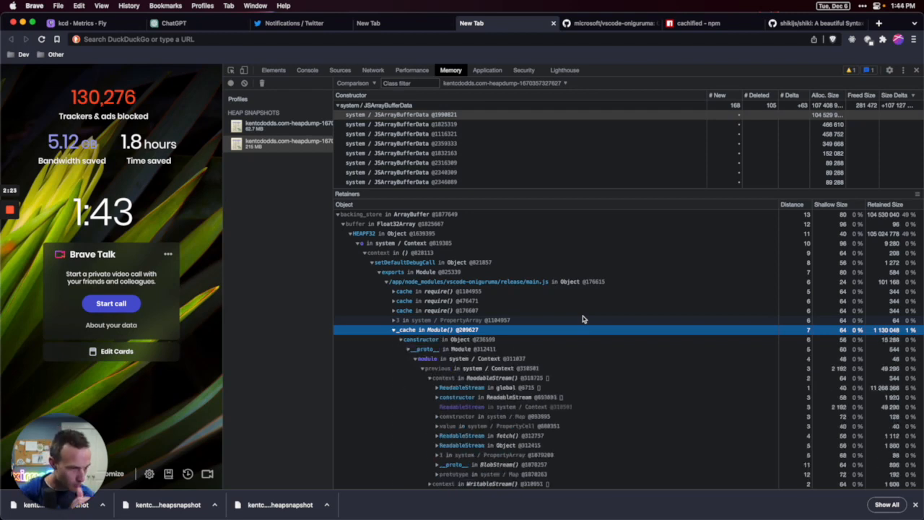
scroll("down", 3)
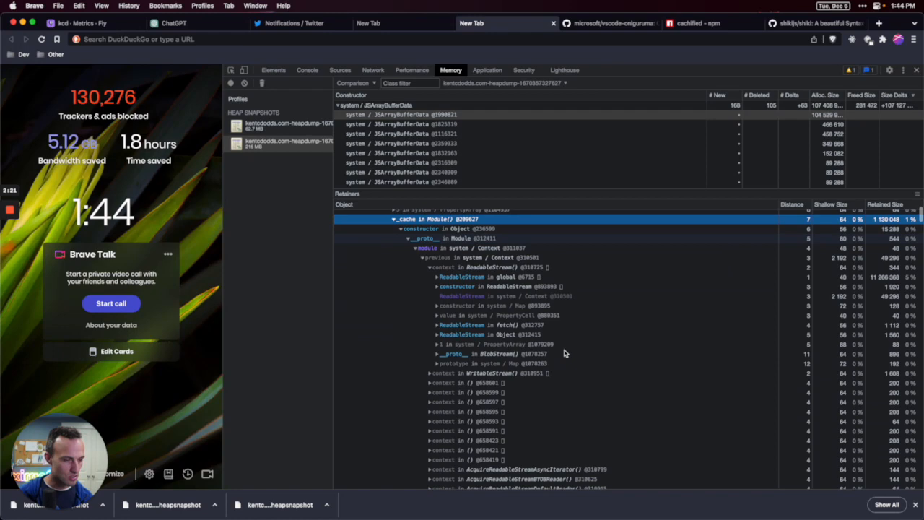
scroll("down", 3)
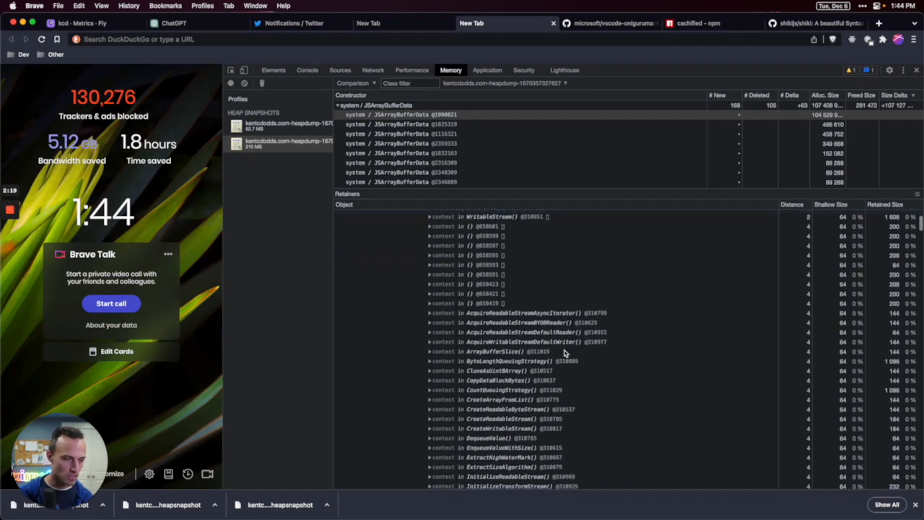
scroll("down", 3)
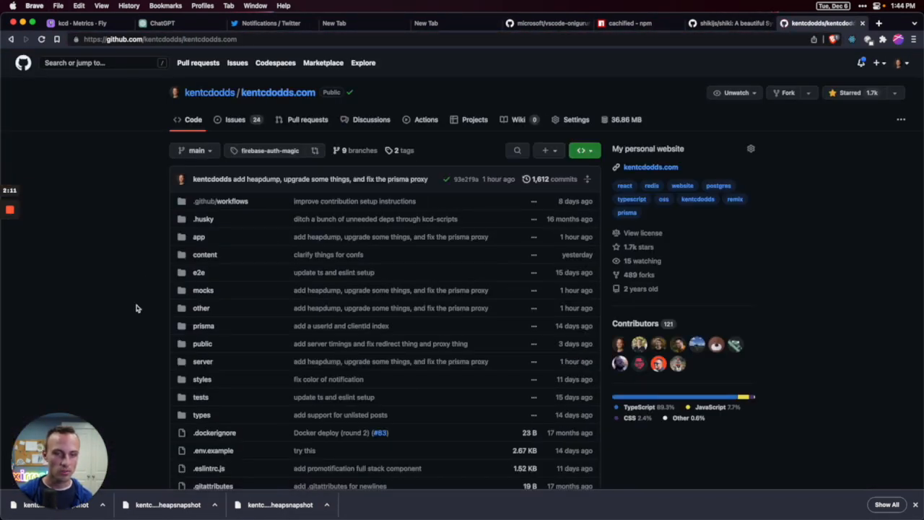
- Find and read app/utils/cache.server.ts, then search the file finder for 'compilem'
key("t")
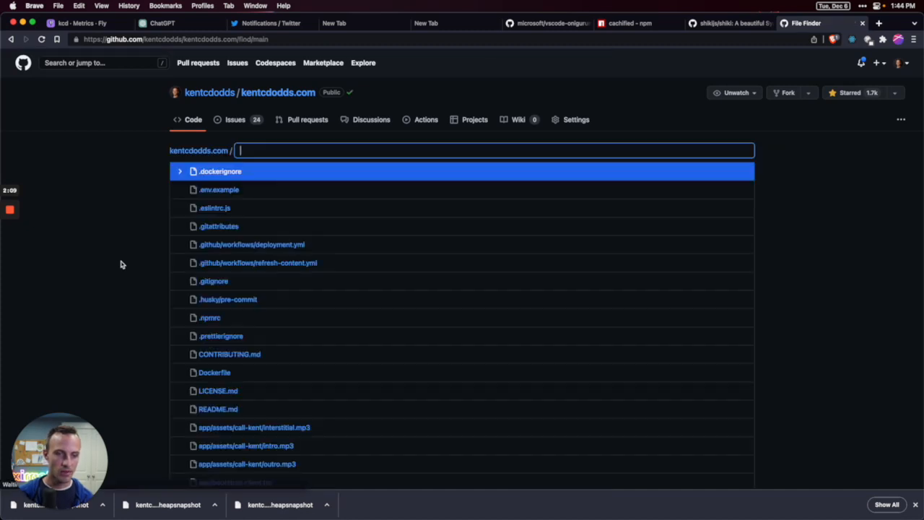
type("cache")
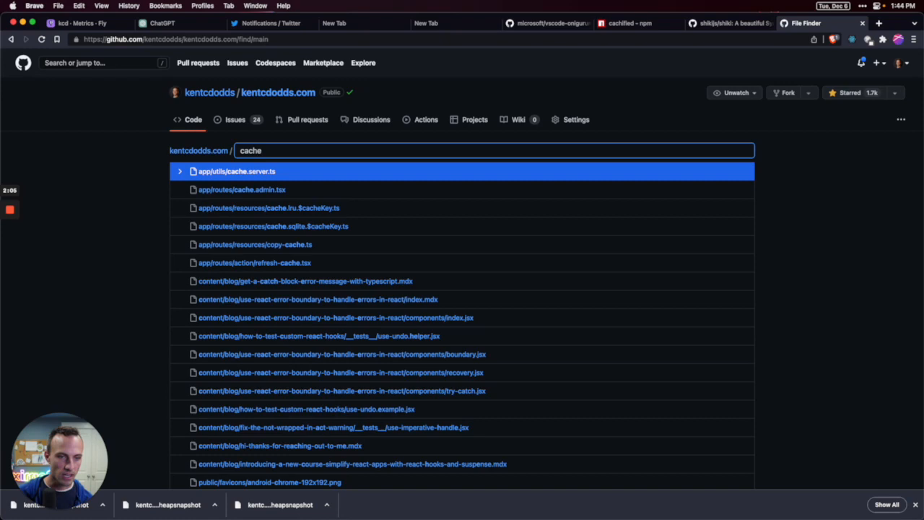
left_click(237, 171)
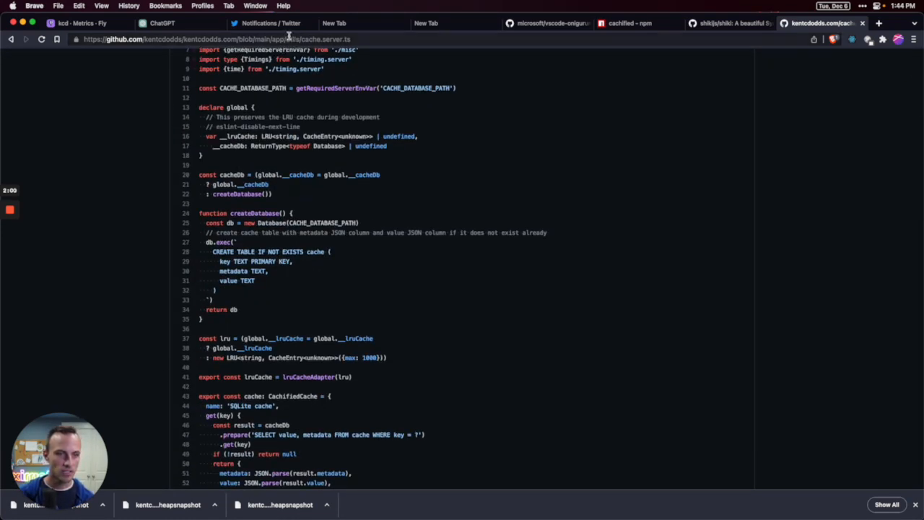
scroll("down", 3)
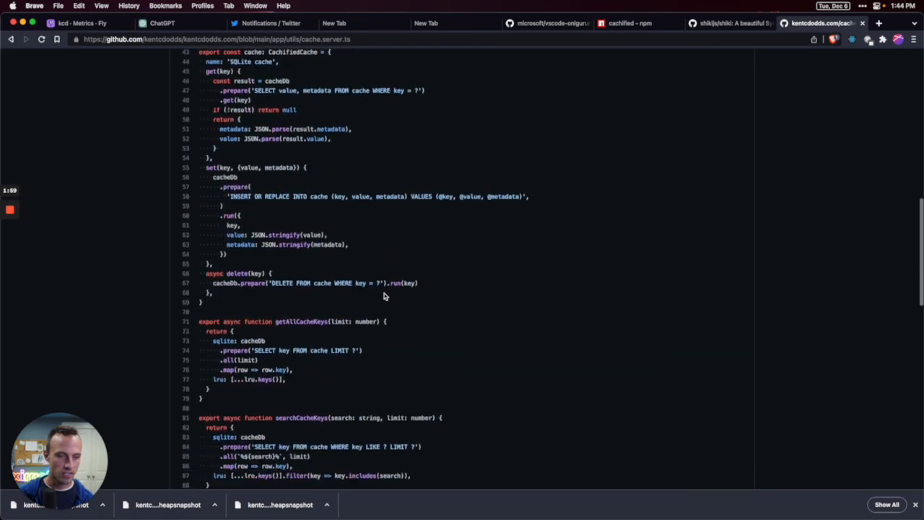
scroll("down", 3)
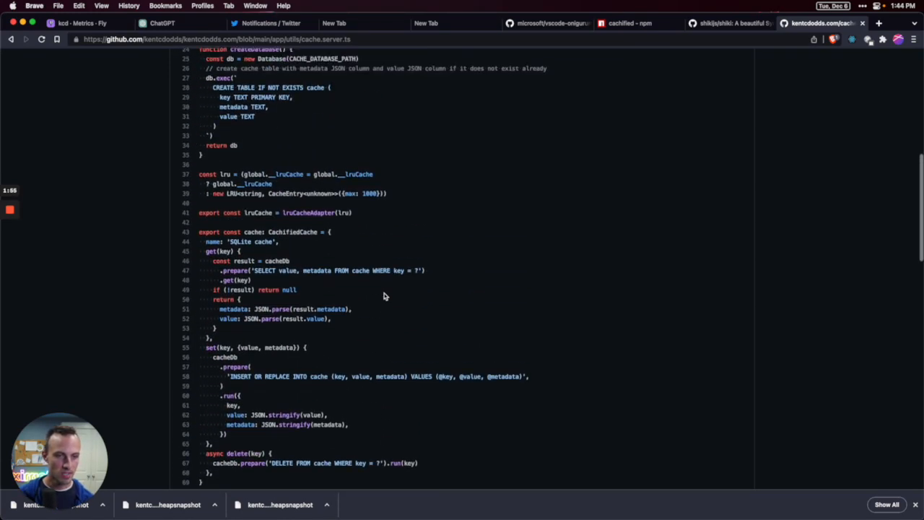
scroll("down", 3)
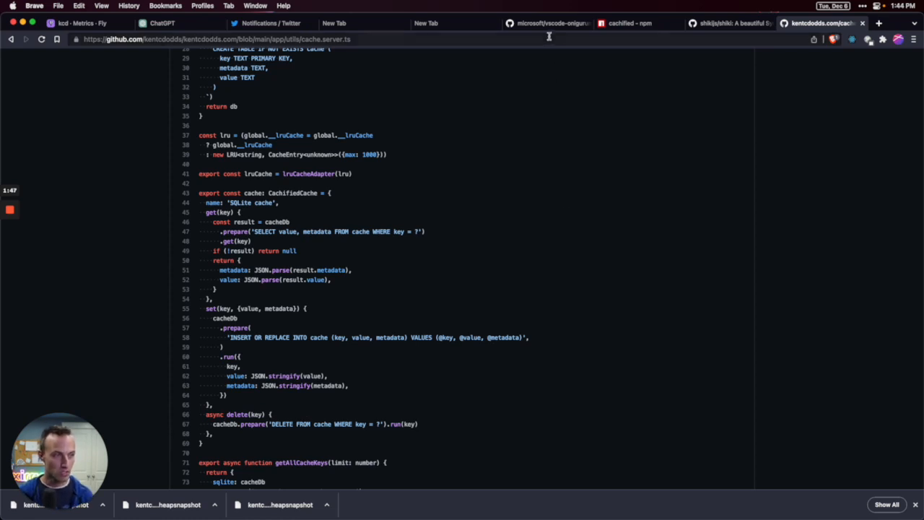
mouse_move(639, 223)
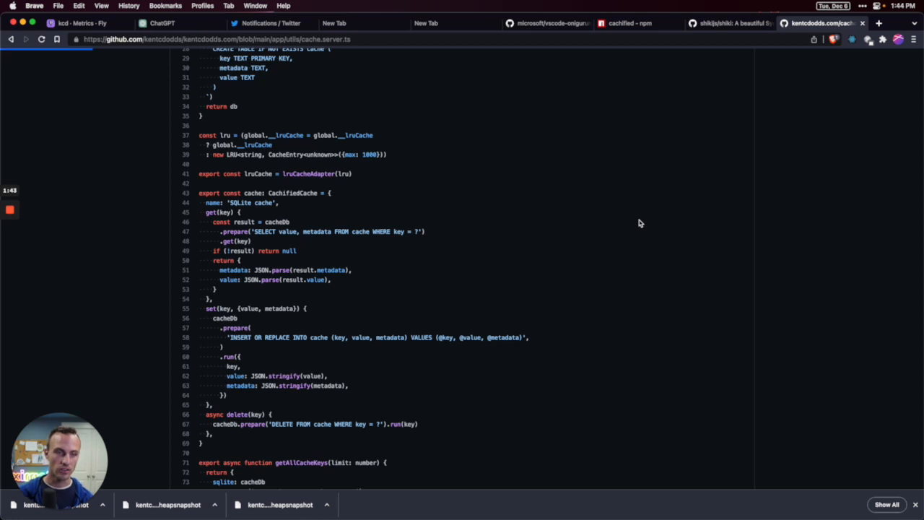
type("compilem")
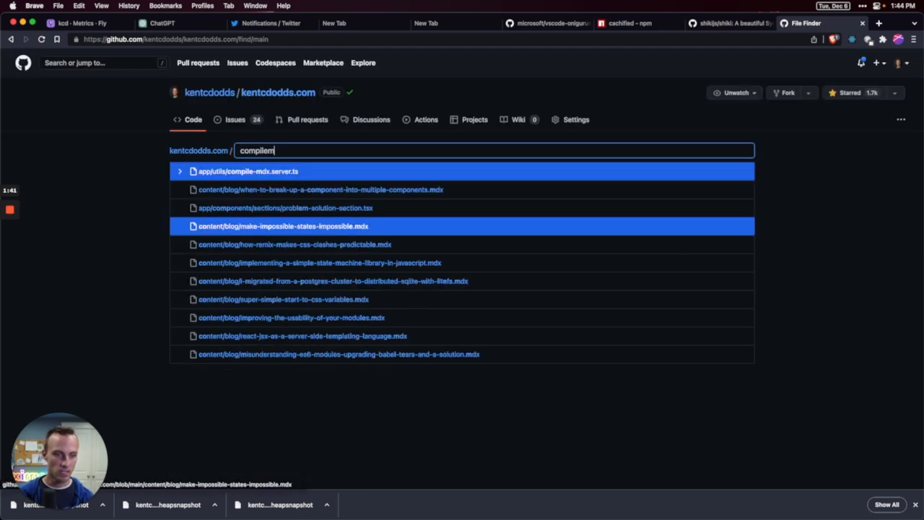
- Open app/utils/compile-mdx.server.ts and scroll through its code
left_click(254, 171)
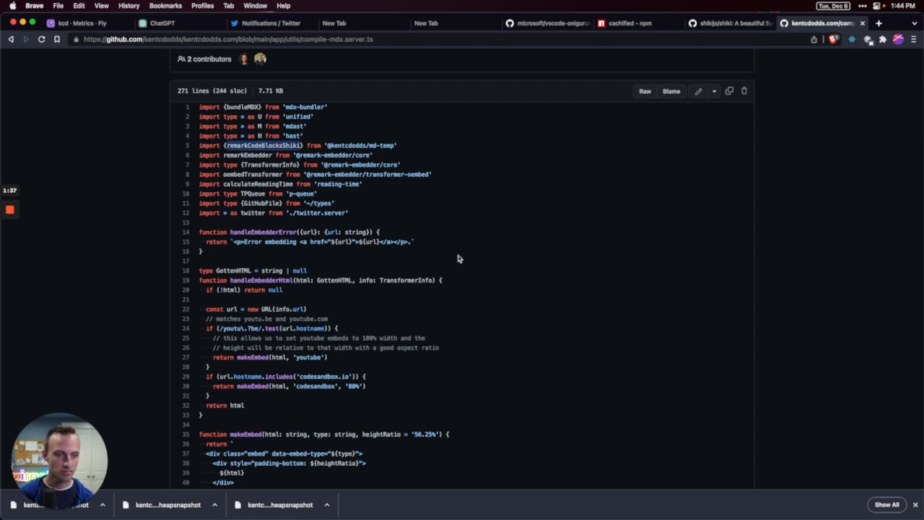
scroll("down", 3)
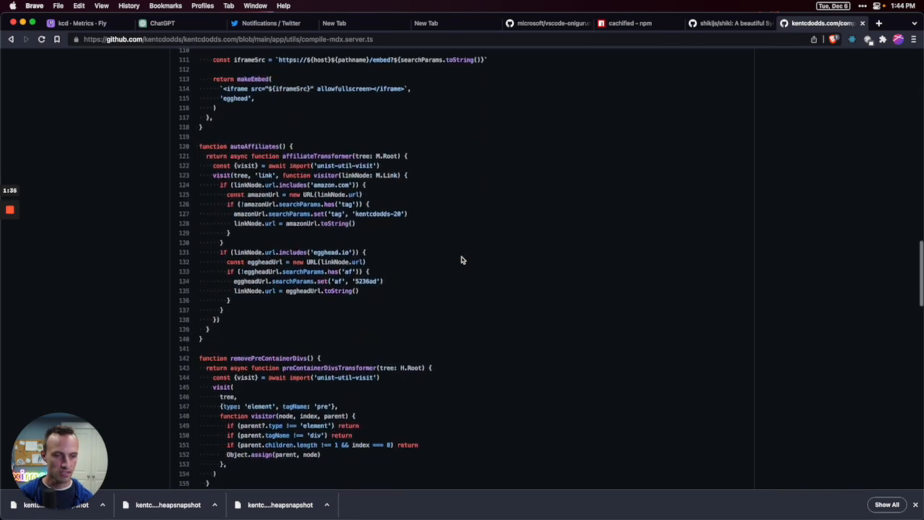
scroll("down", 3)
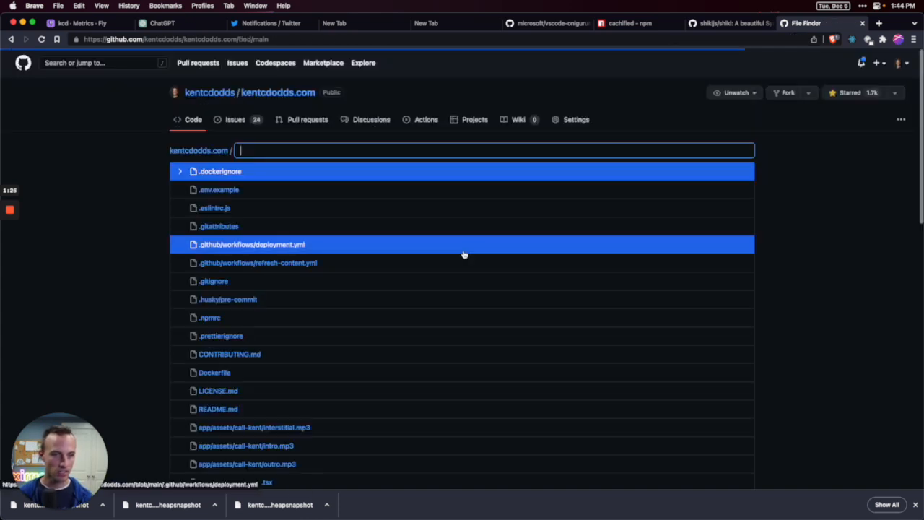
- Open app/utils/mdx.tsx via an 'mdx' search and scroll to compileMdxCached
type("mdx")
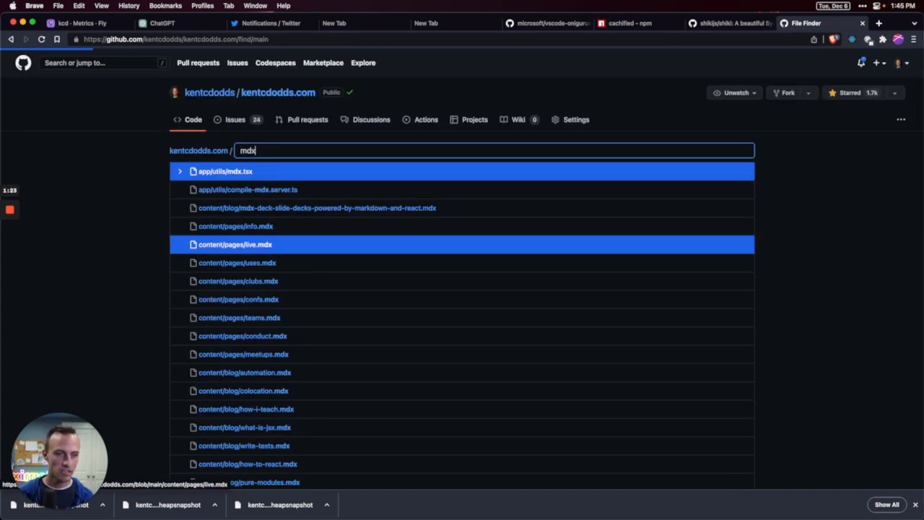
left_click(226, 171)
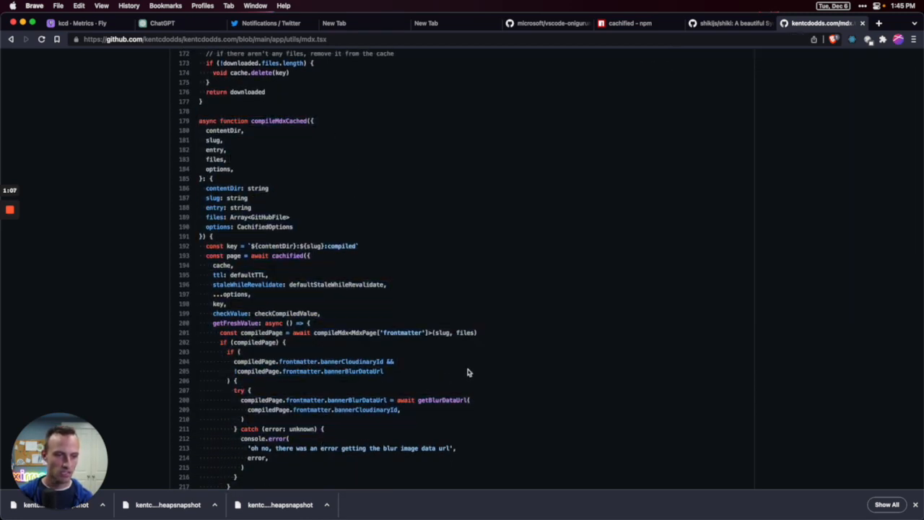
scroll("down", 3)
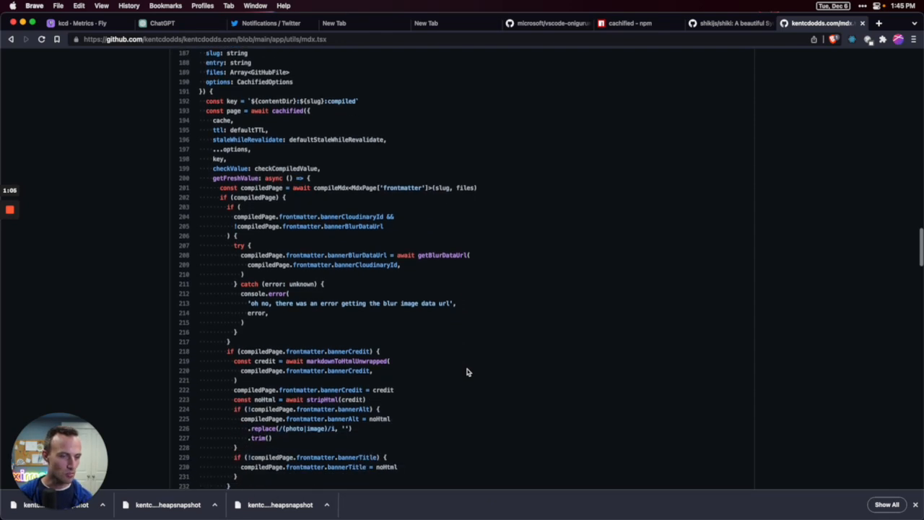
scroll("down", 3)
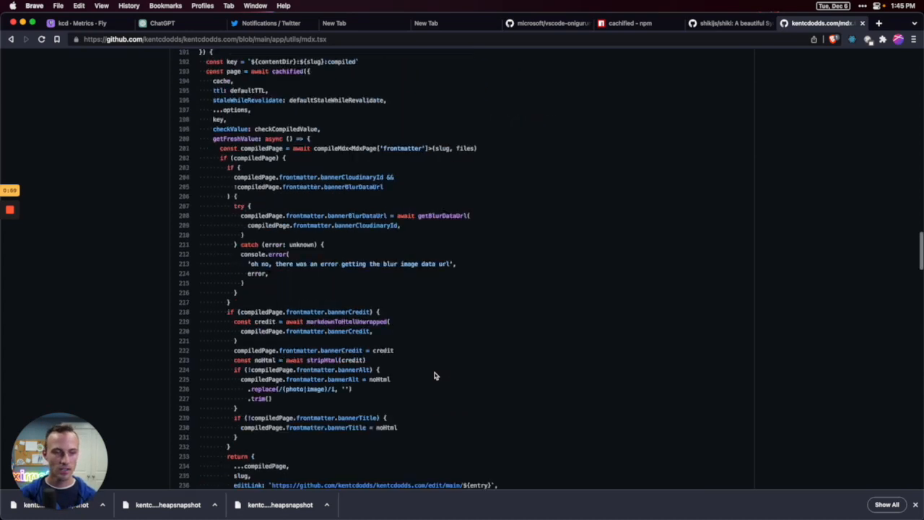
scroll("up", 3)
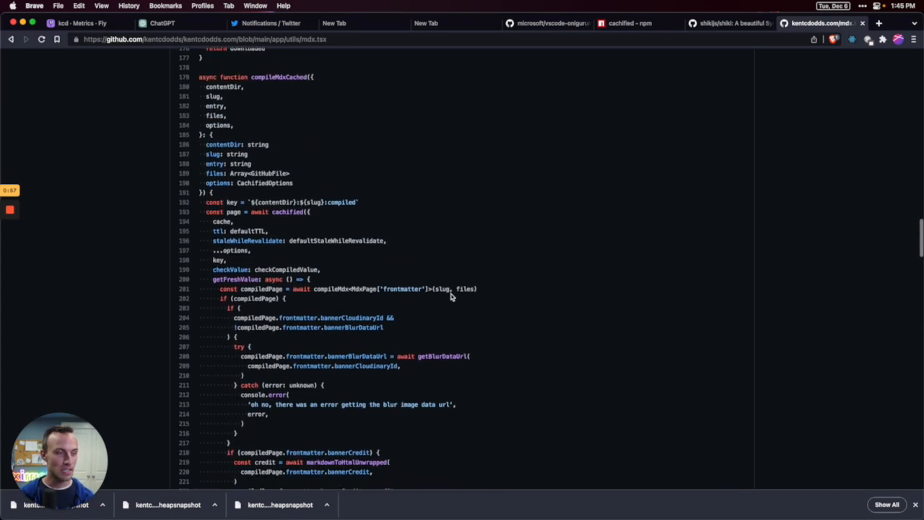
scroll("down", 3)
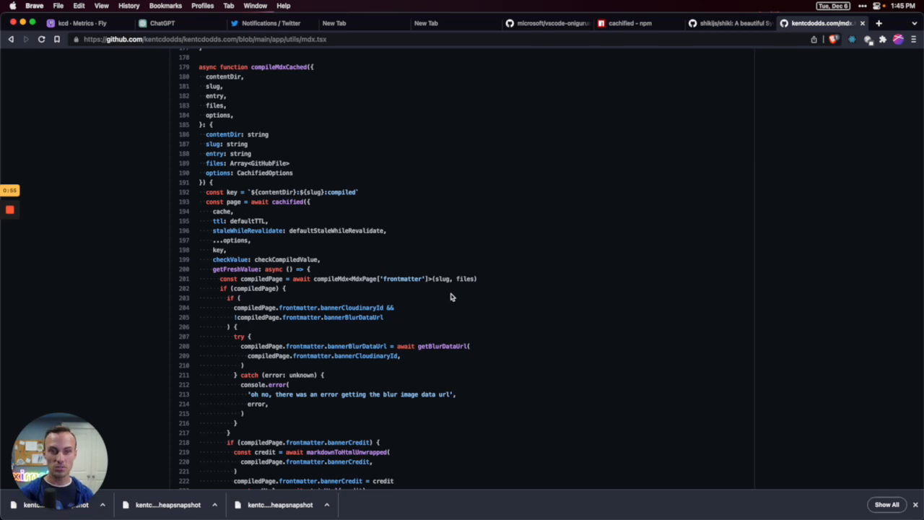